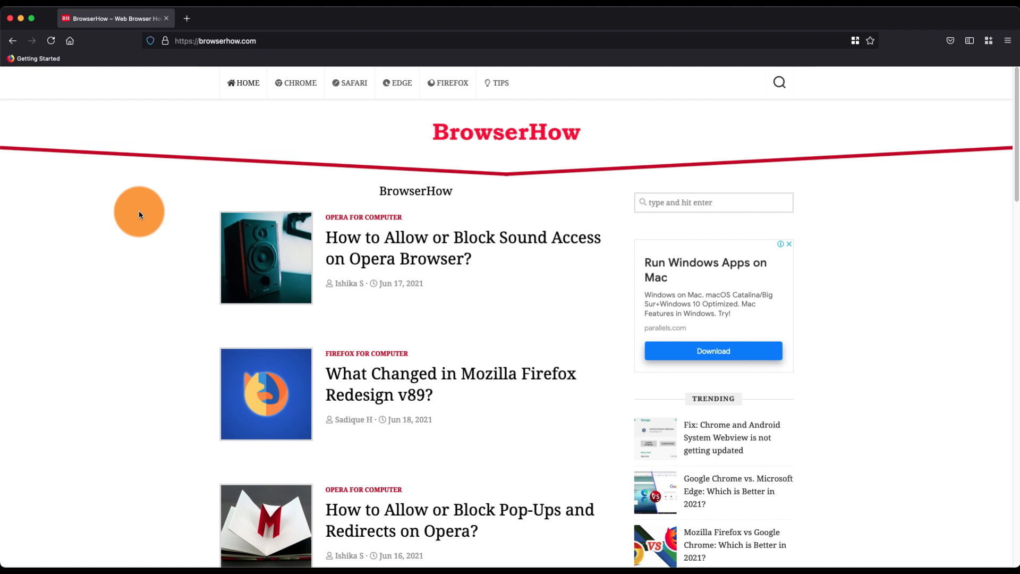
pyautogui.moveTo(141, 219)
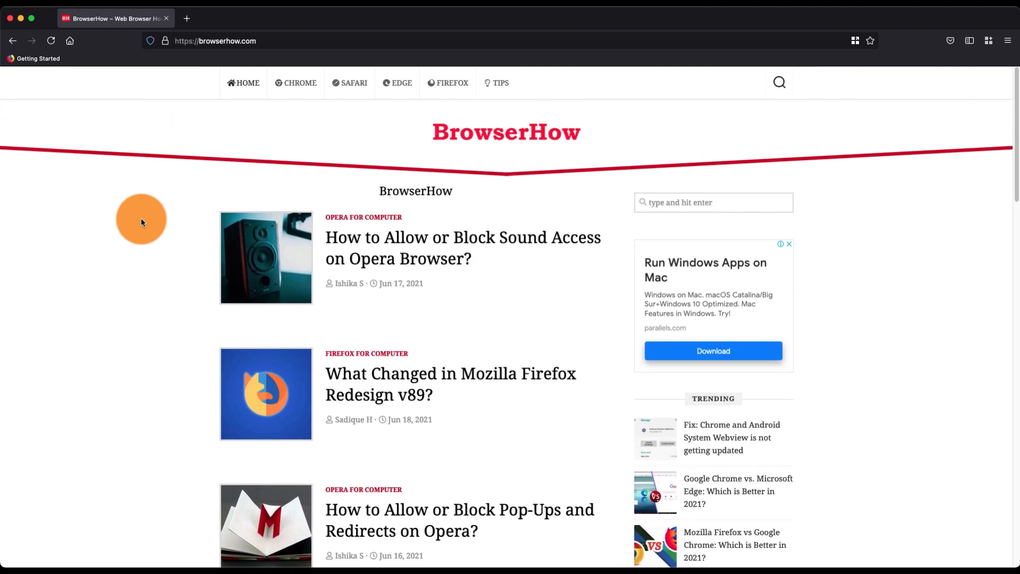
pyautogui.moveTo(499, 301)
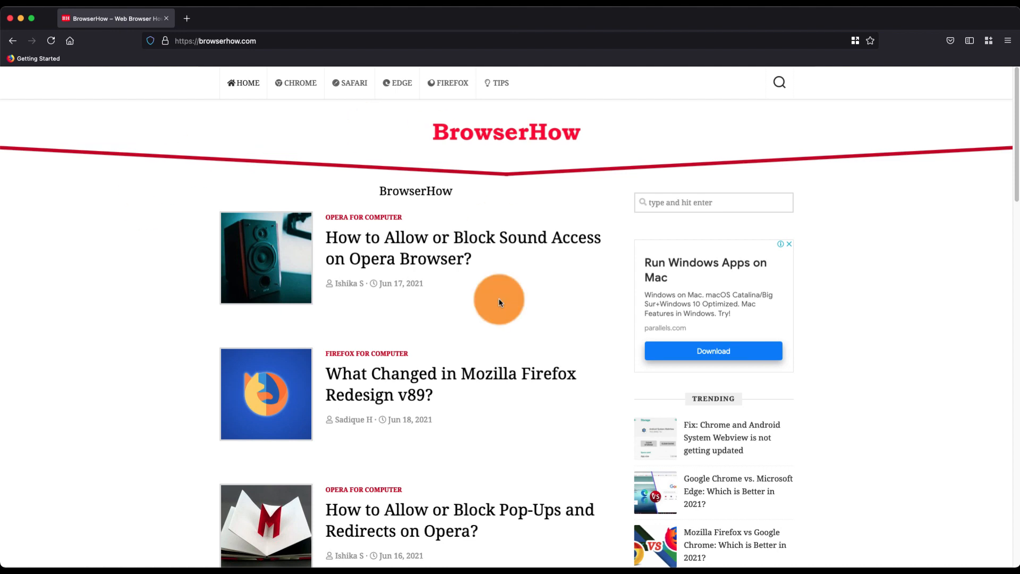
pyautogui.moveTo(835, 39)
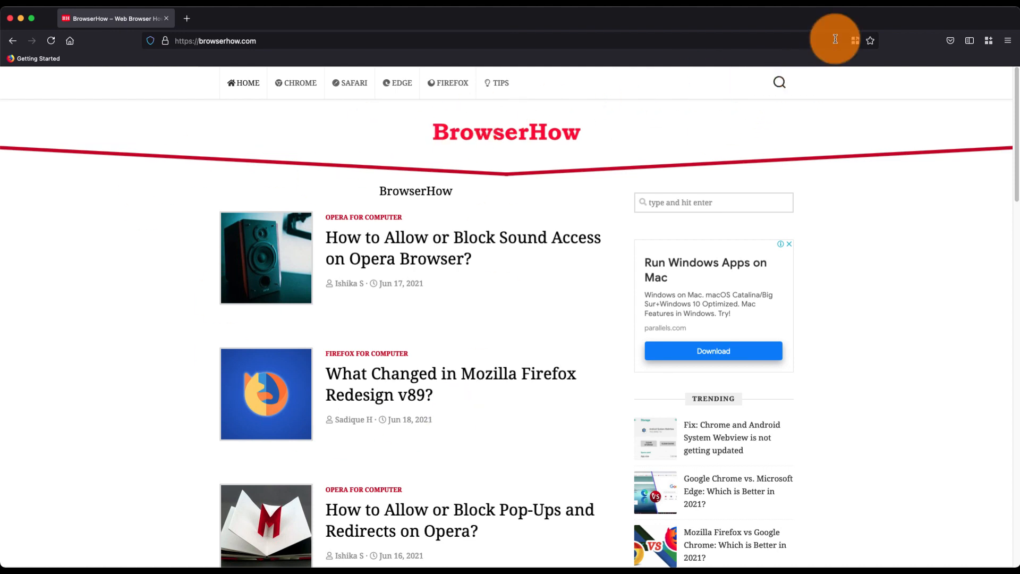
pyautogui.moveTo(423, 269)
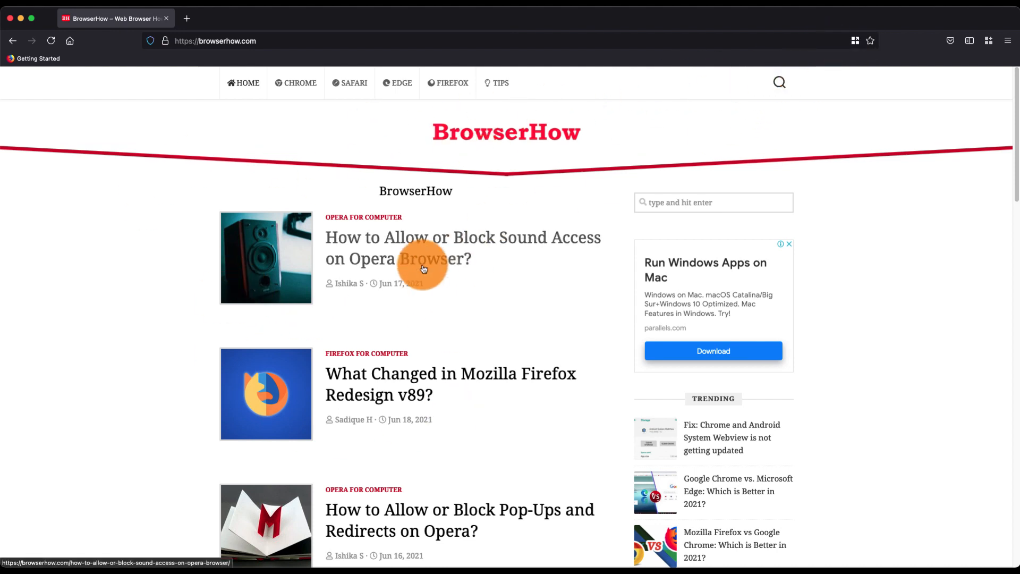
pyautogui.moveTo(372, 245)
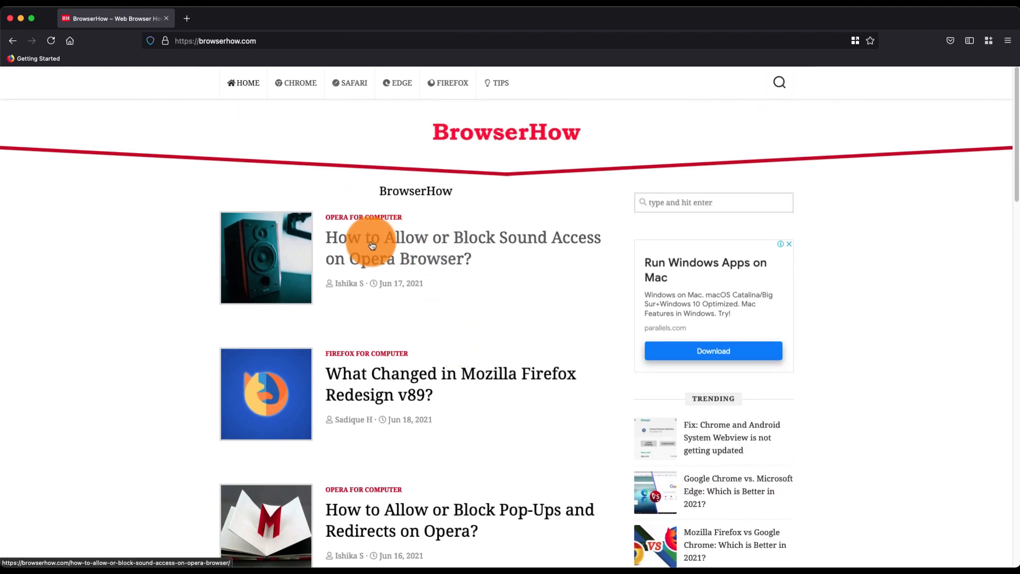
# Open the 'How to Allow or Block Sound Access on Opera Browser?' article from BrowserHow.
pyautogui.click(371, 245)
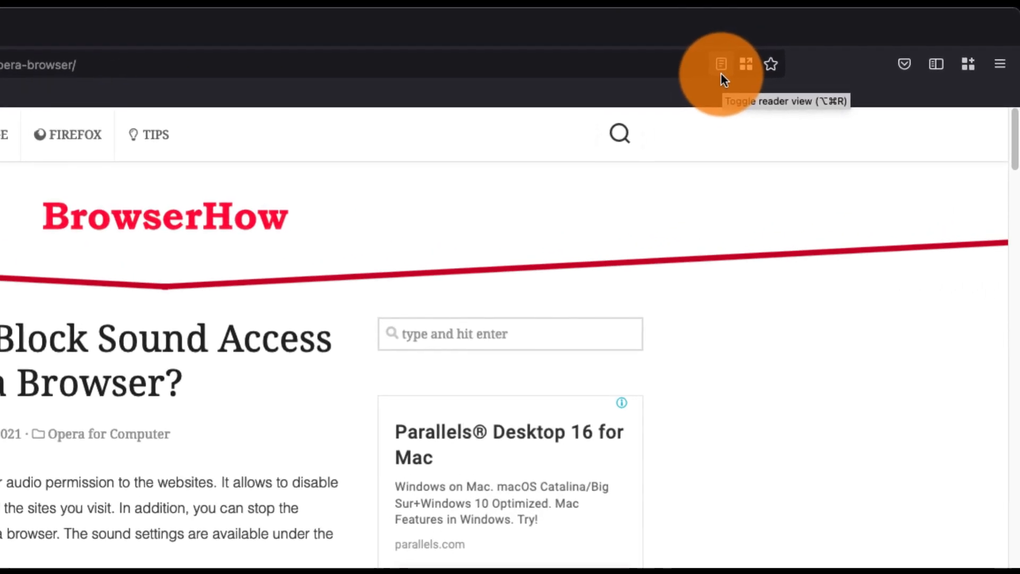
pyautogui.moveTo(721, 70)
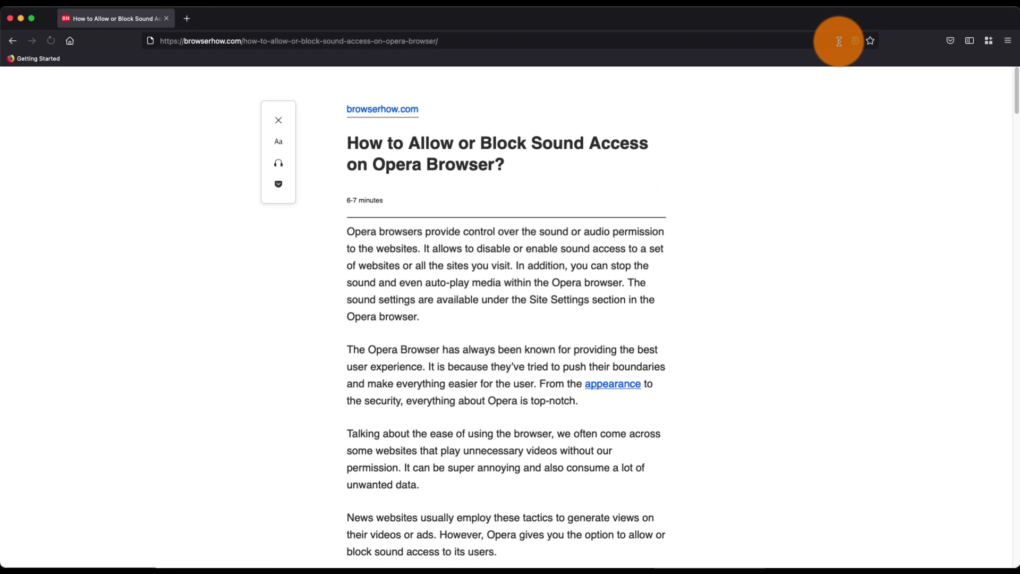
pyautogui.moveTo(480, 328)
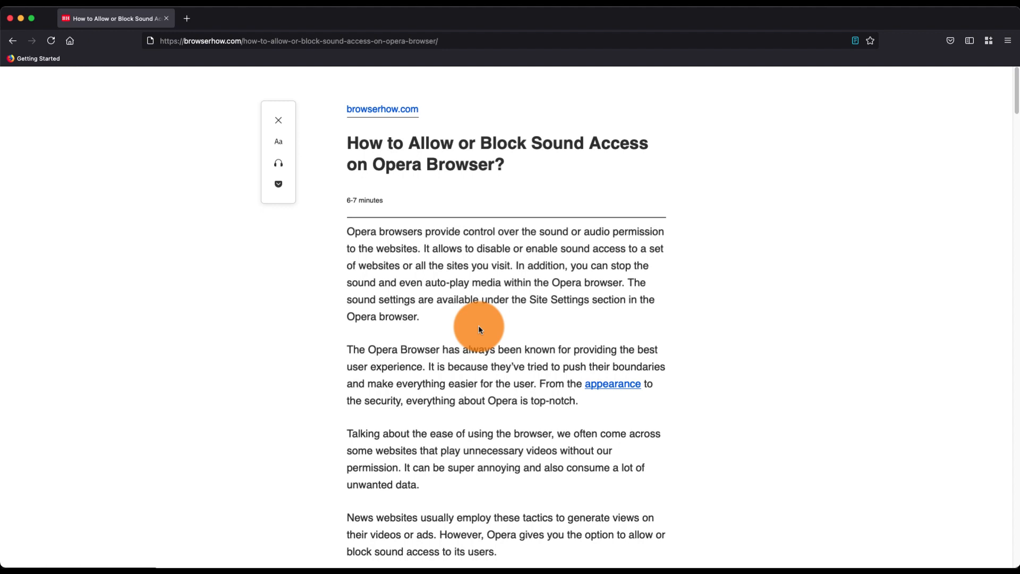
pyautogui.moveTo(387, 226)
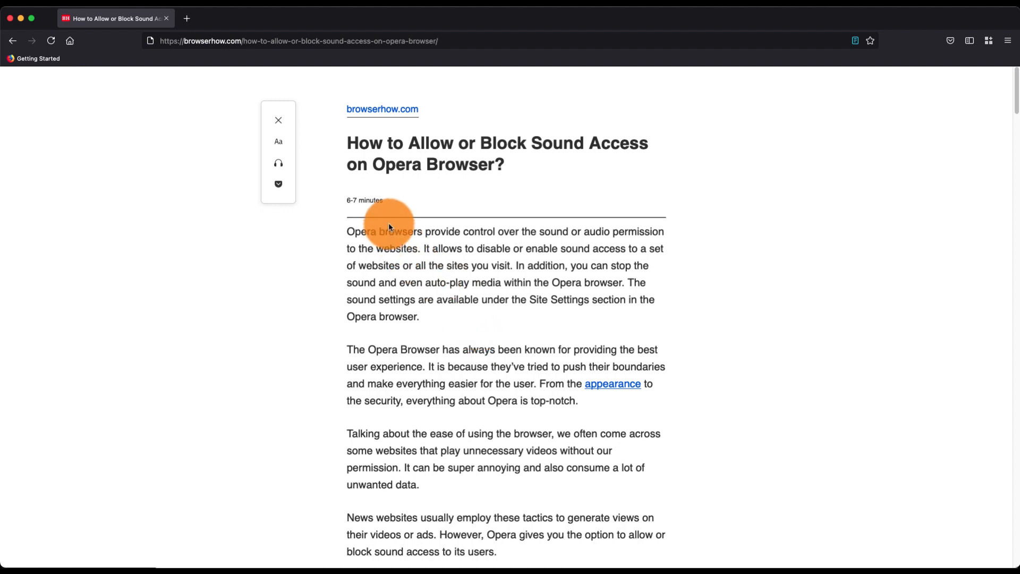
pyautogui.moveTo(279, 141)
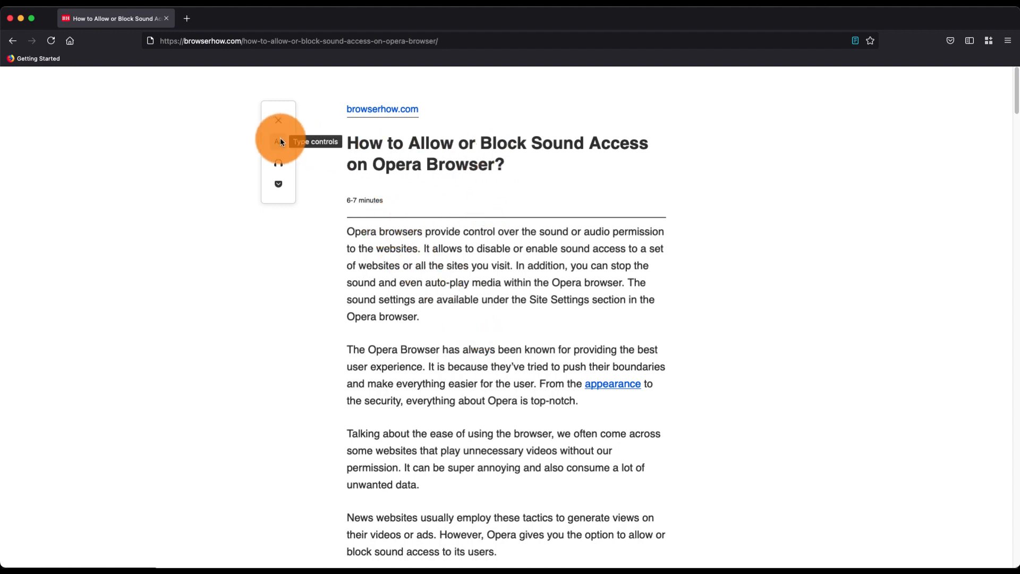
pyautogui.click(278, 142)
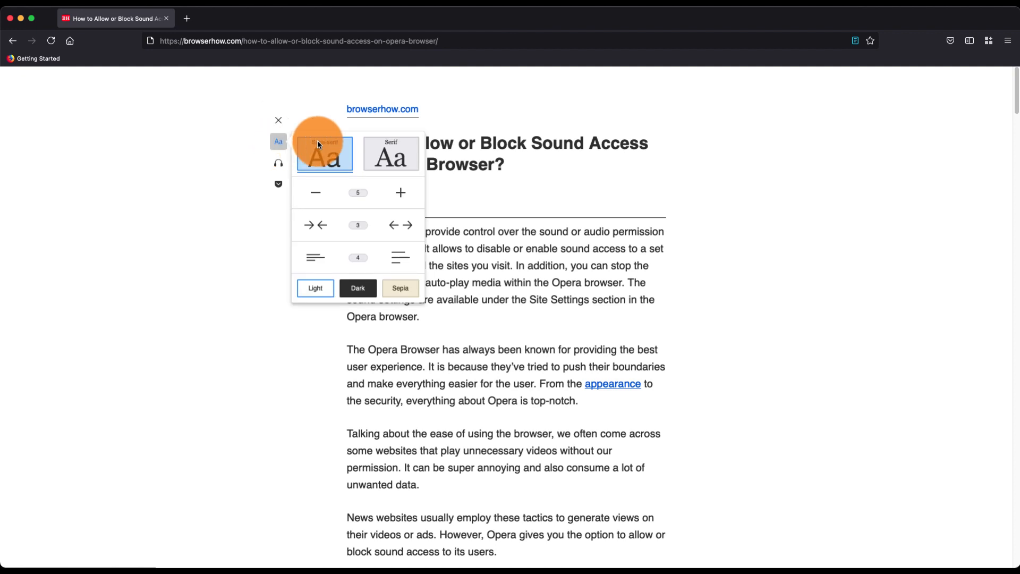
pyautogui.moveTo(395, 192)
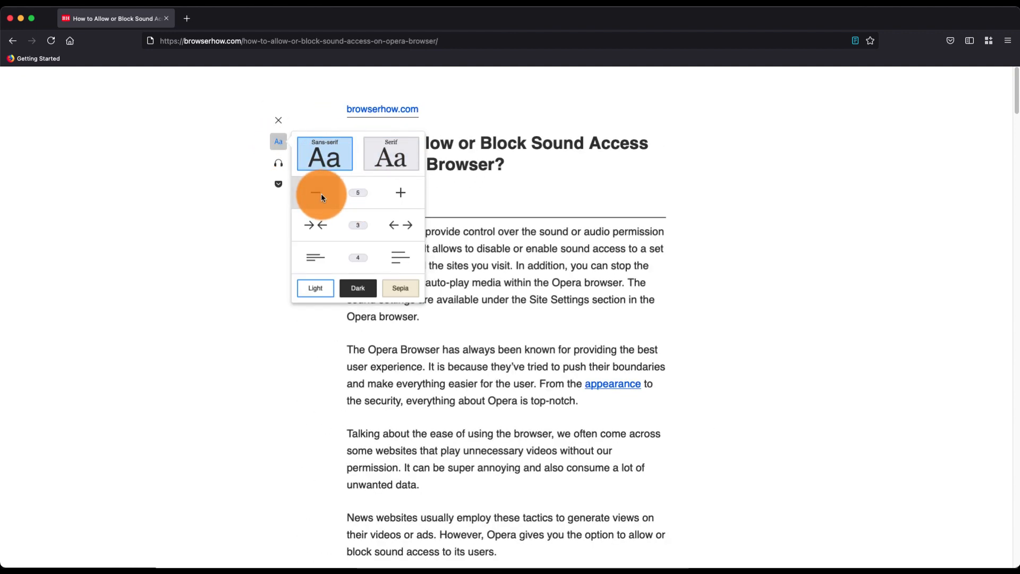
pyautogui.moveTo(393, 224)
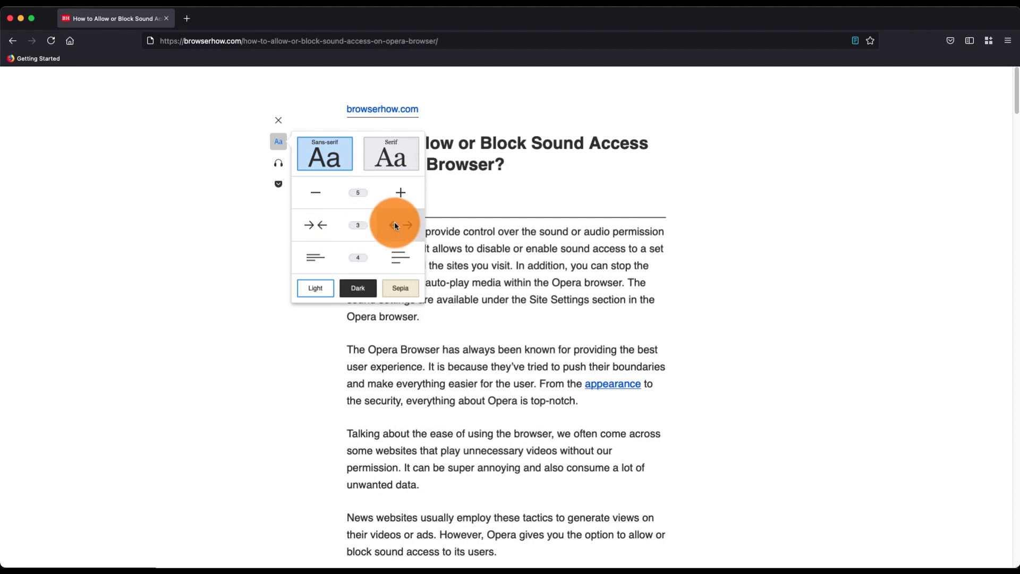
pyautogui.moveTo(401, 288)
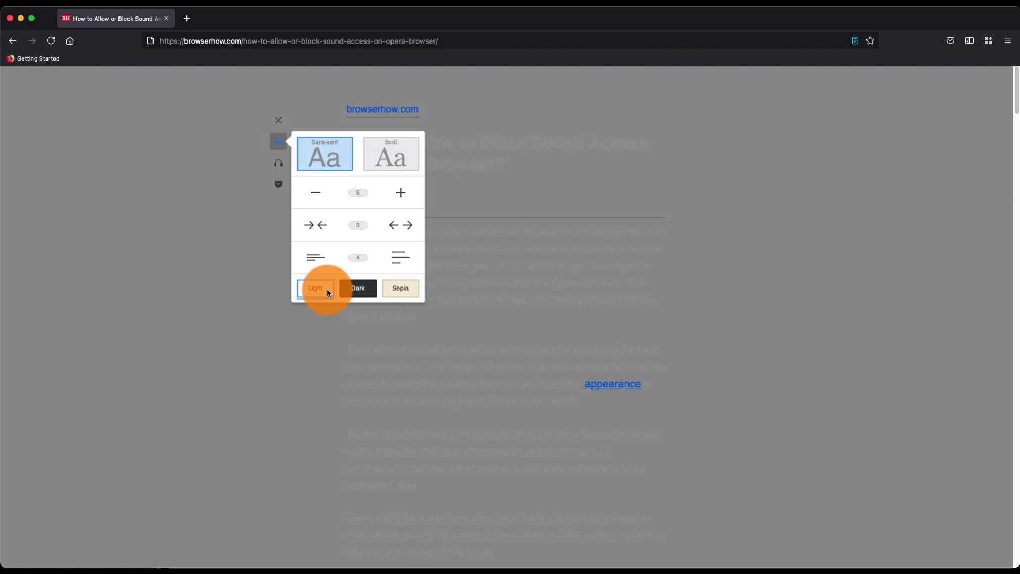
pyautogui.click(314, 288)
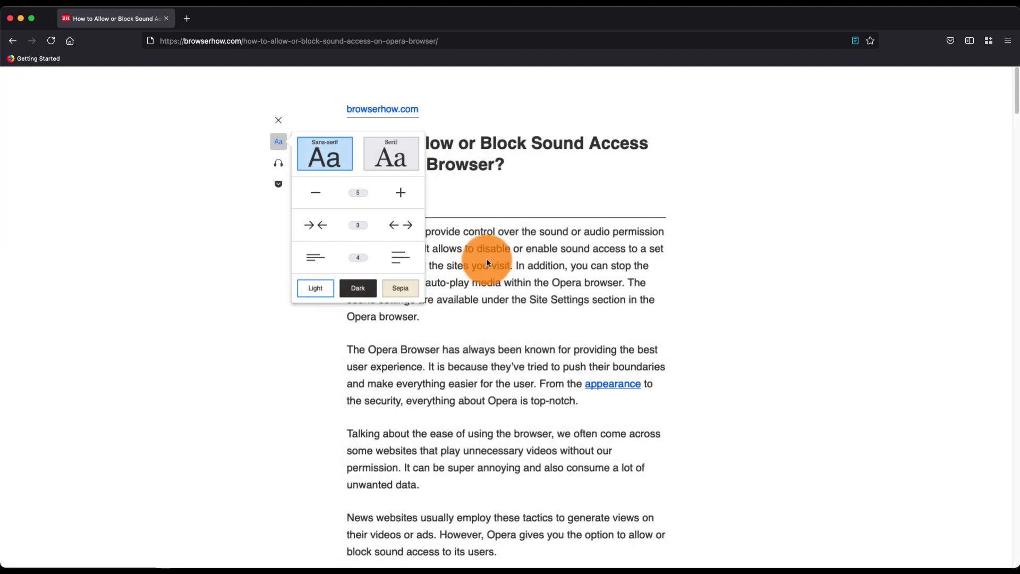
pyautogui.click(279, 141)
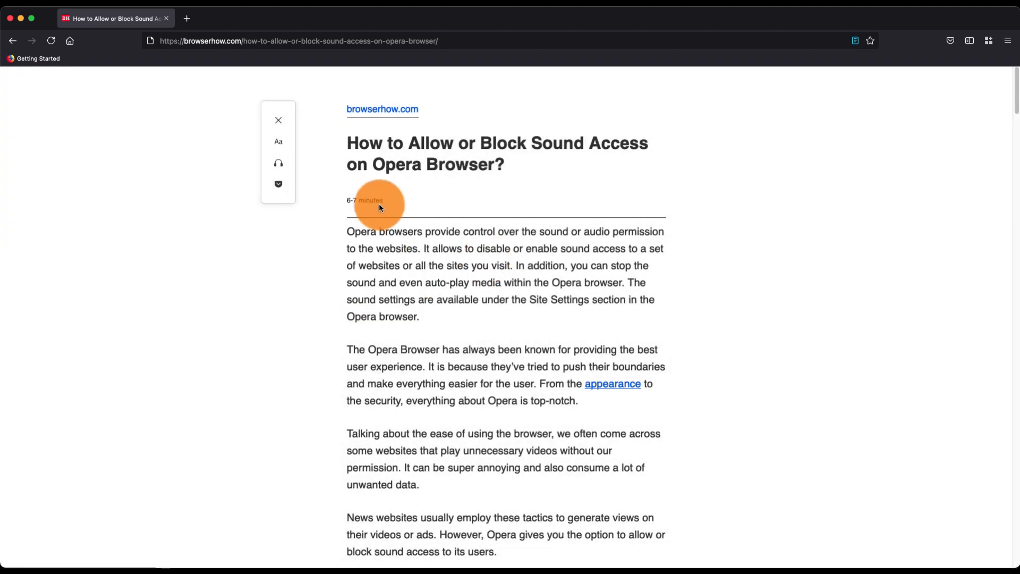
pyautogui.moveTo(278, 163)
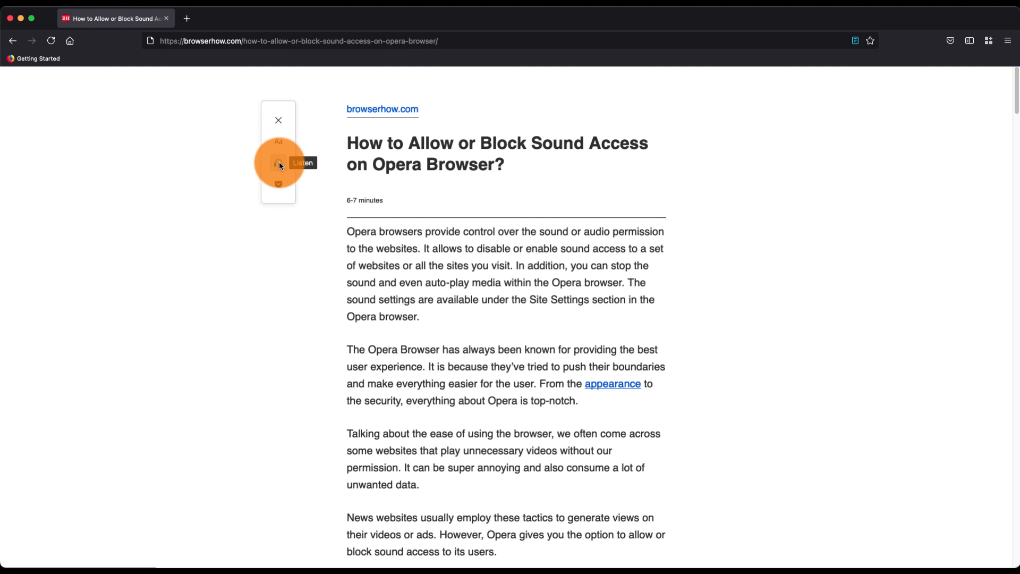
# Set Reader View narration to medium speed with the Karen (English) voice.
pyautogui.click(279, 164)
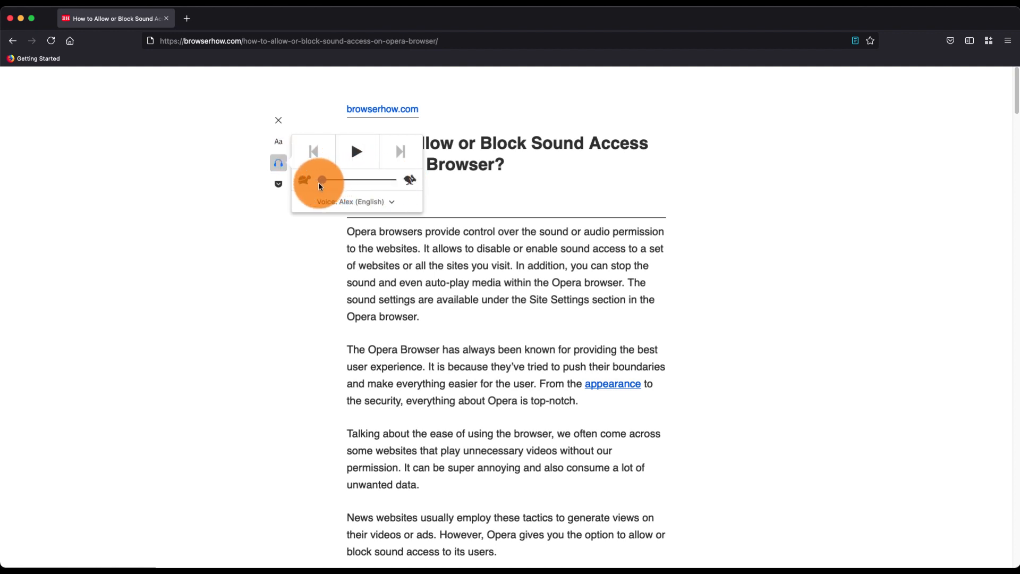
pyautogui.moveTo(322, 181); pyautogui.dragTo(358, 180)
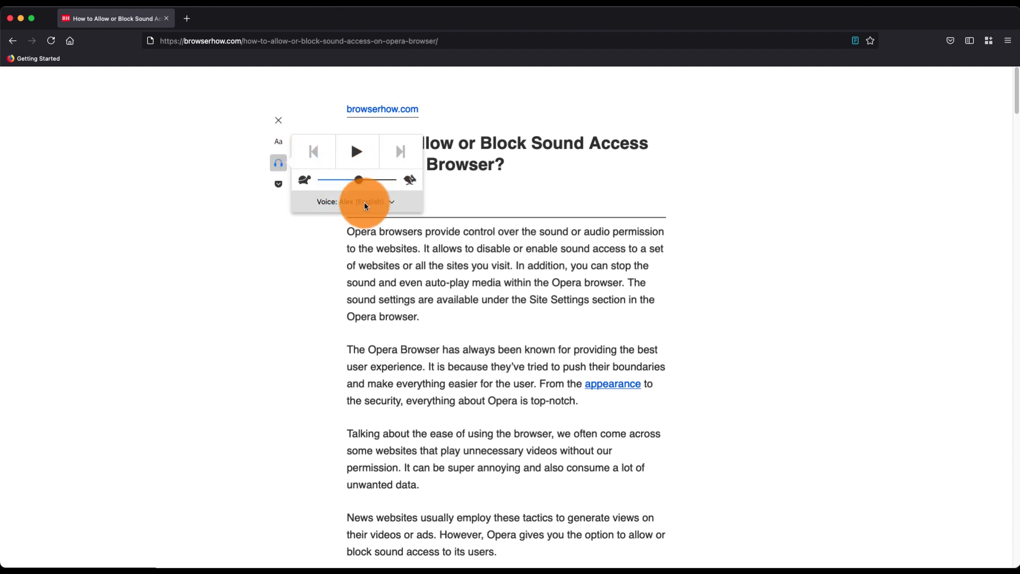
pyautogui.click(357, 201)
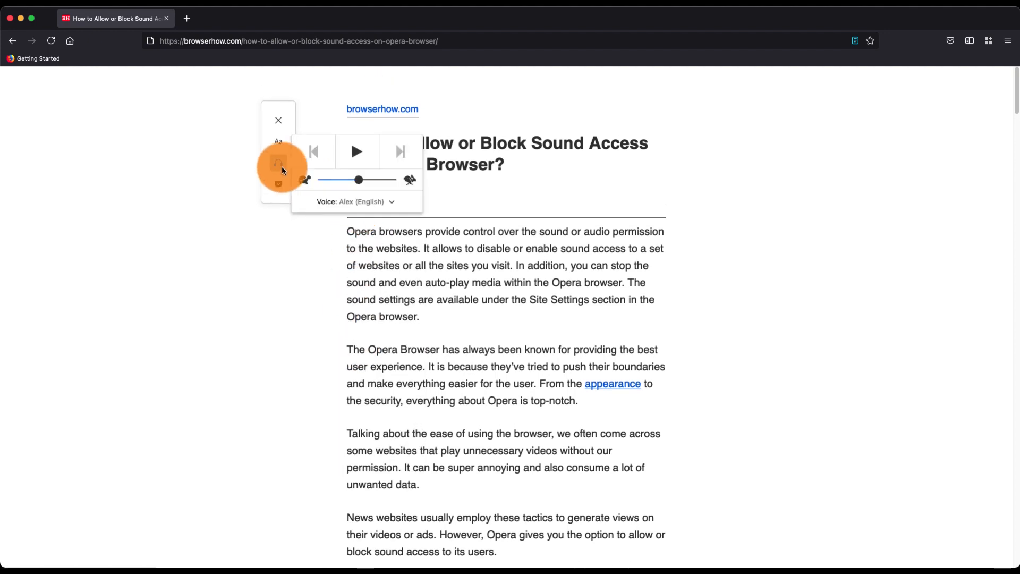
pyautogui.click(357, 201)
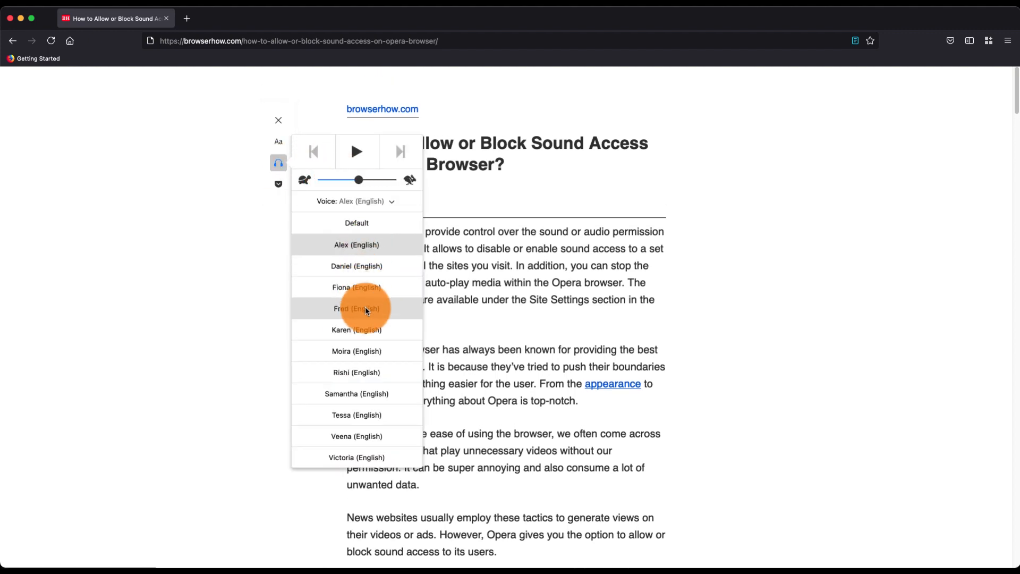
pyautogui.click(356, 330)
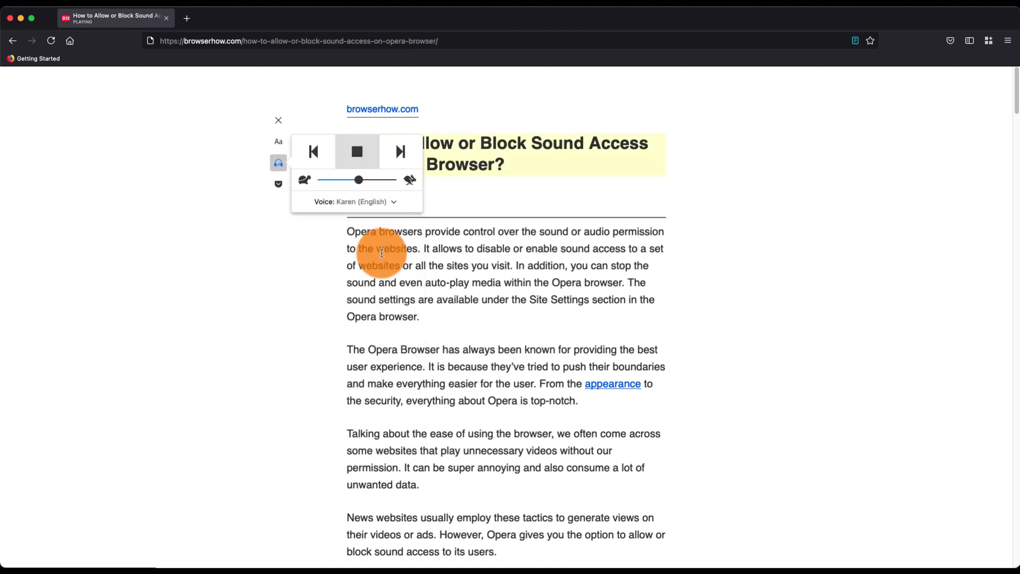
# Start read-aloud playback of the article and then stop it.
pyautogui.click(357, 151)
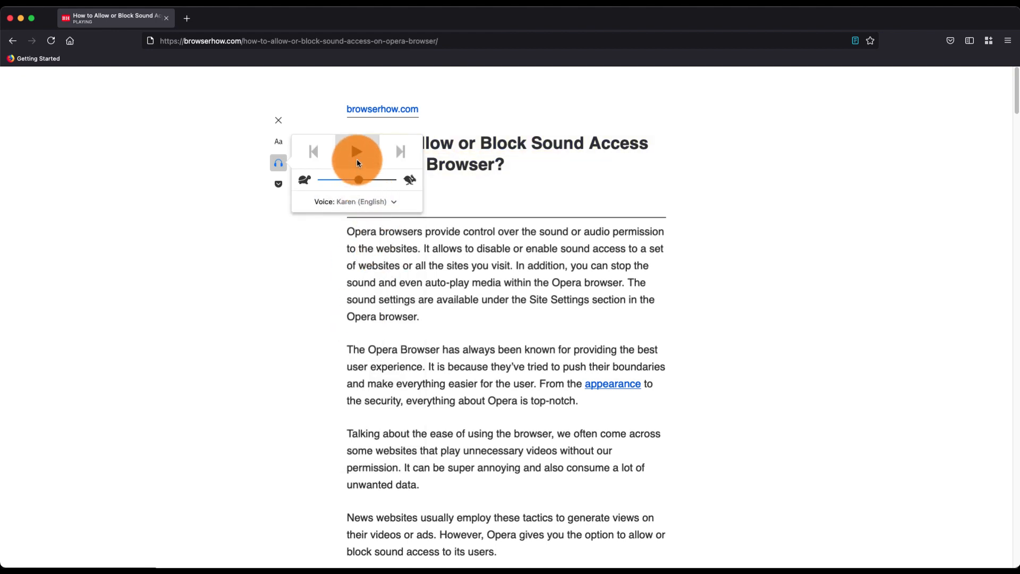
pyautogui.click(358, 152)
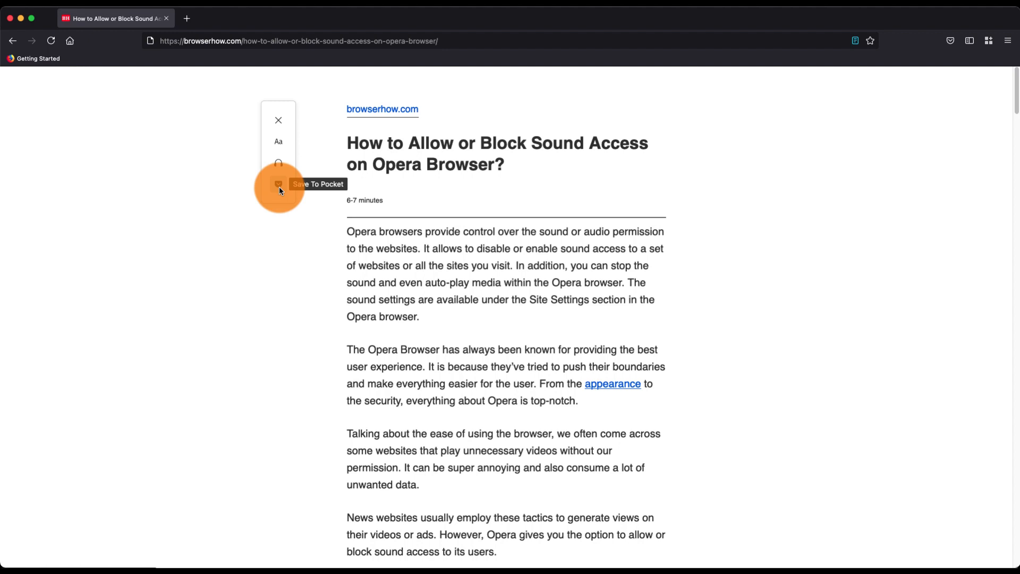
pyautogui.moveTo(416, 316)
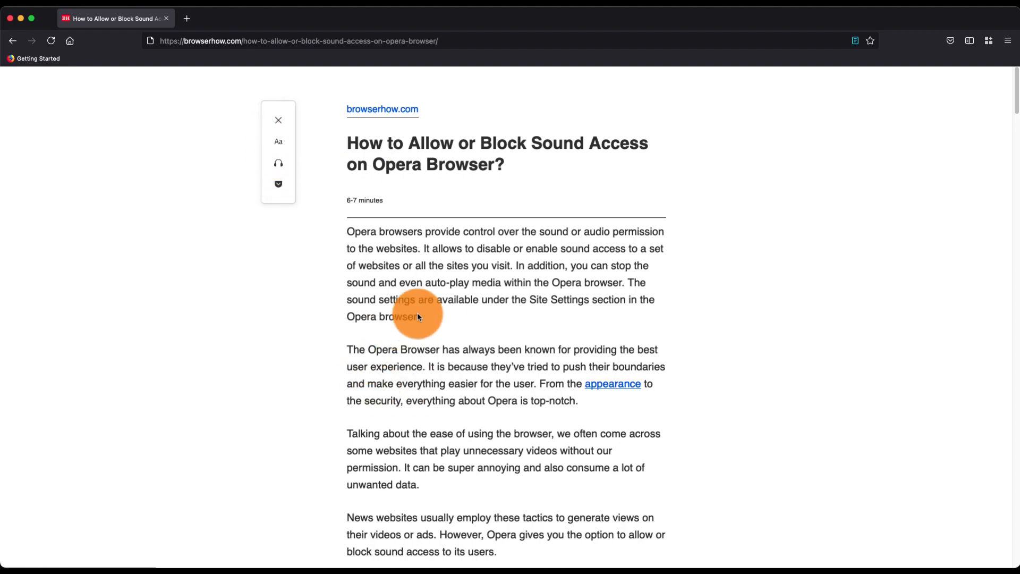
pyautogui.moveTo(521, 253)
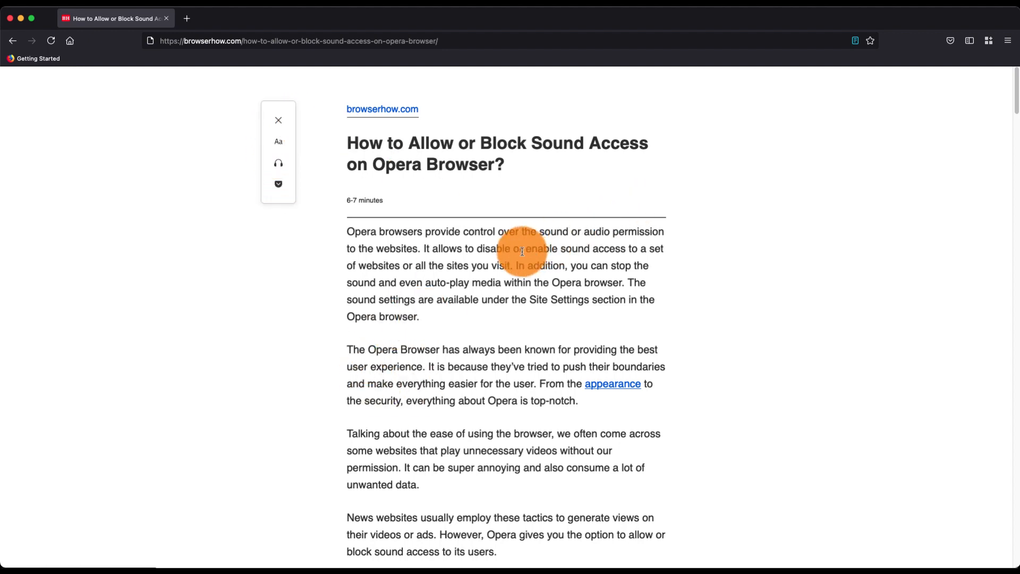
pyautogui.moveTo(797, 106)
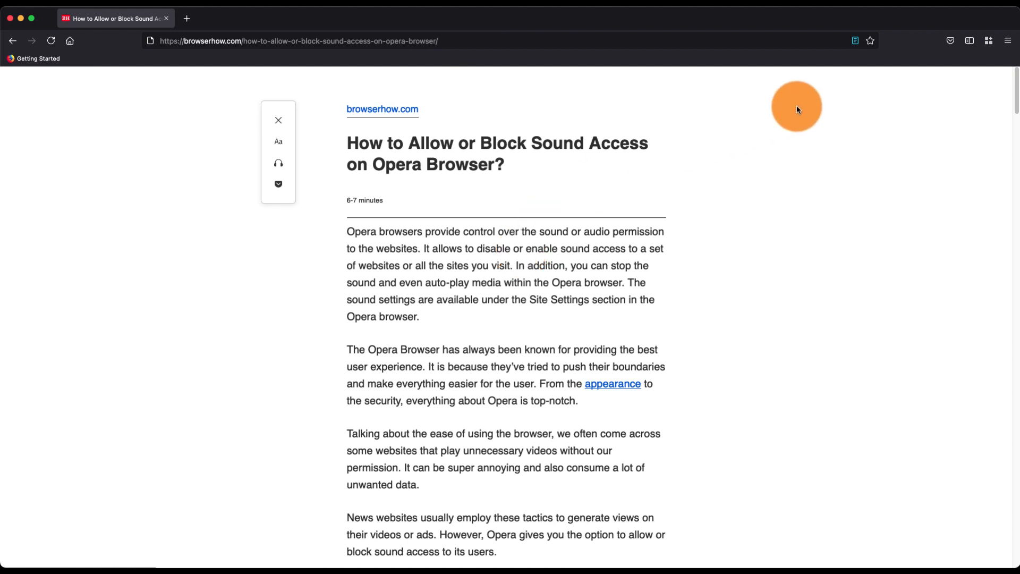
pyautogui.moveTo(278, 120)
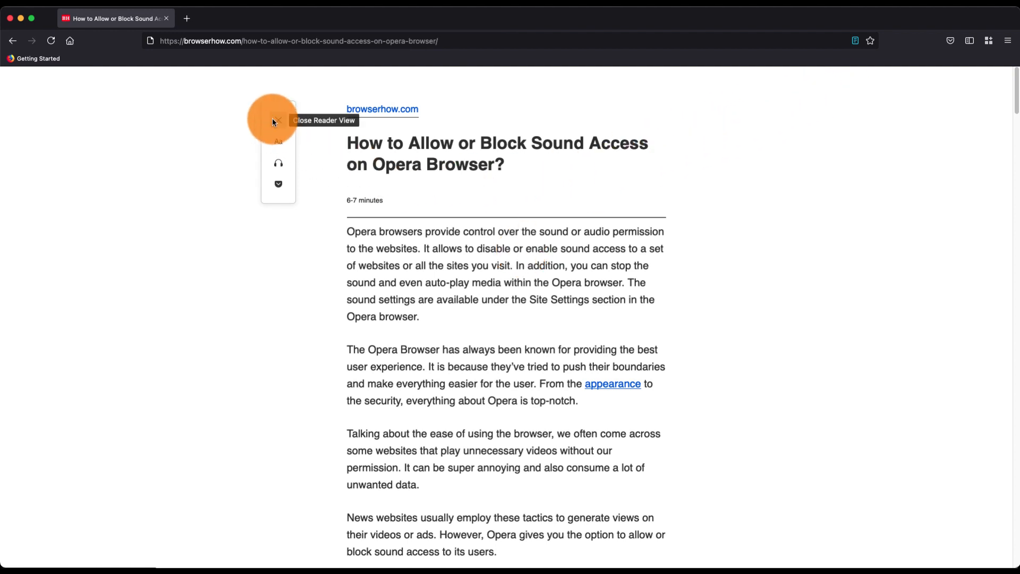
# Toggle Reader View off, back on, and off again, leaving the original BrowserHow page.
pyautogui.click(277, 120)
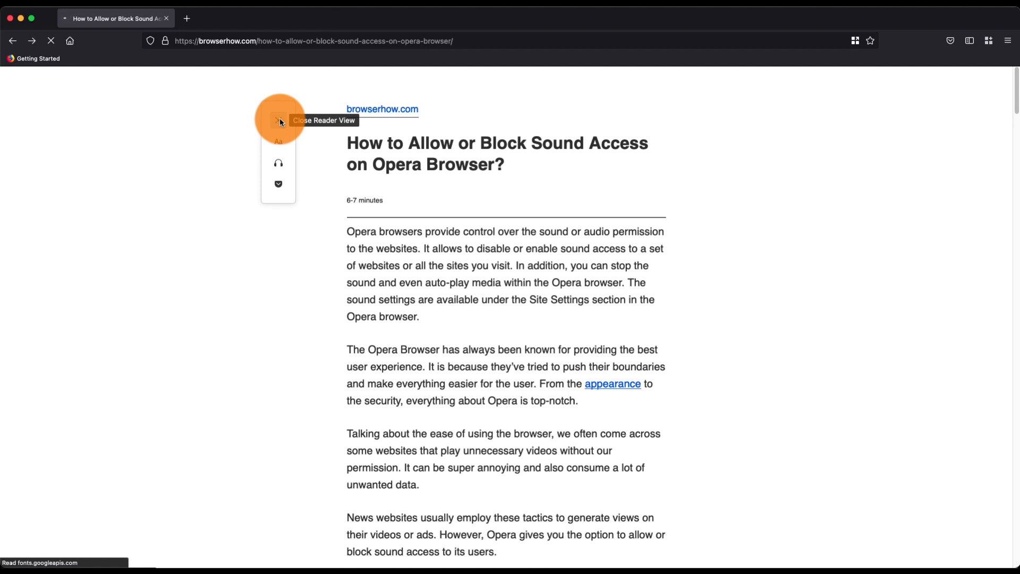
pyautogui.click(279, 120)
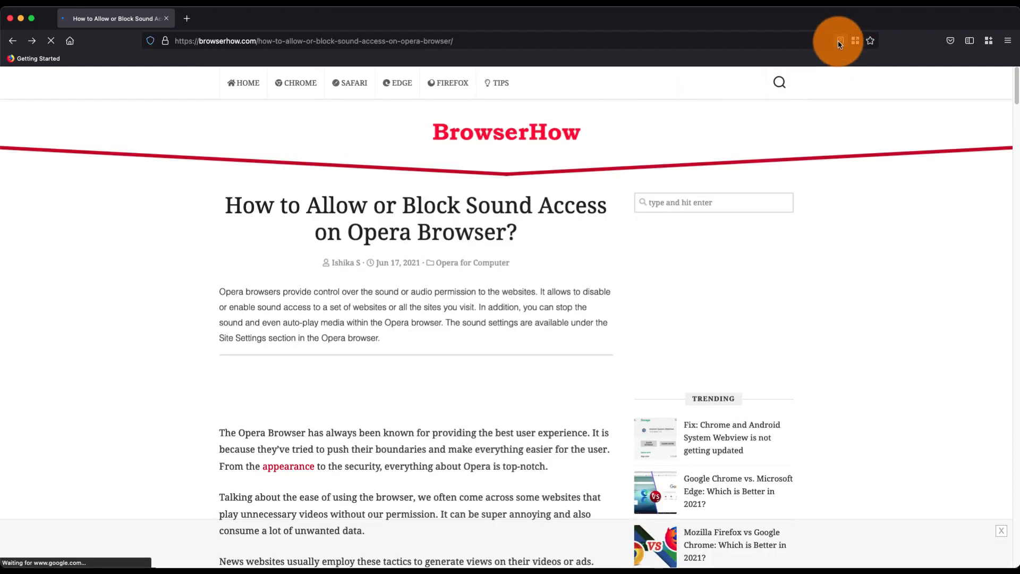
pyautogui.click(839, 41)
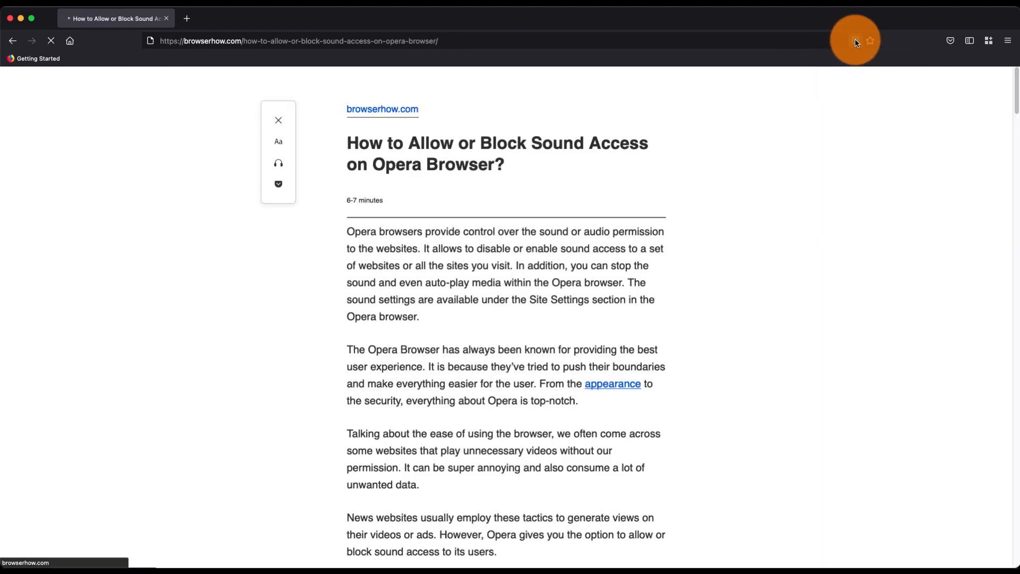
pyautogui.click(278, 120)
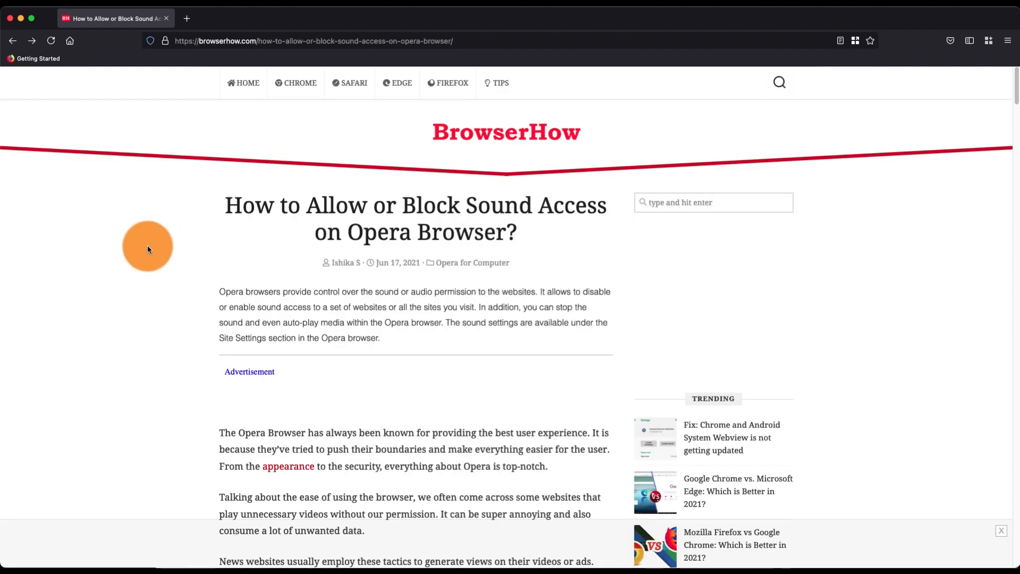